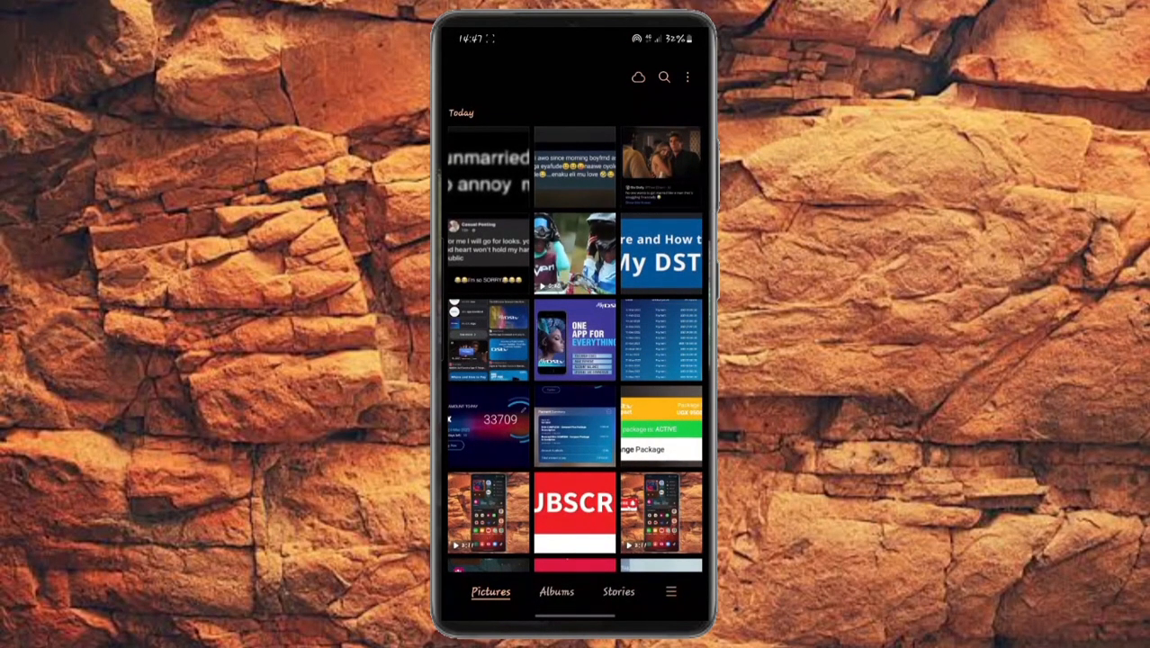
# - Open Gallery settings from the extra options menu
pyautogui.click(670, 591)
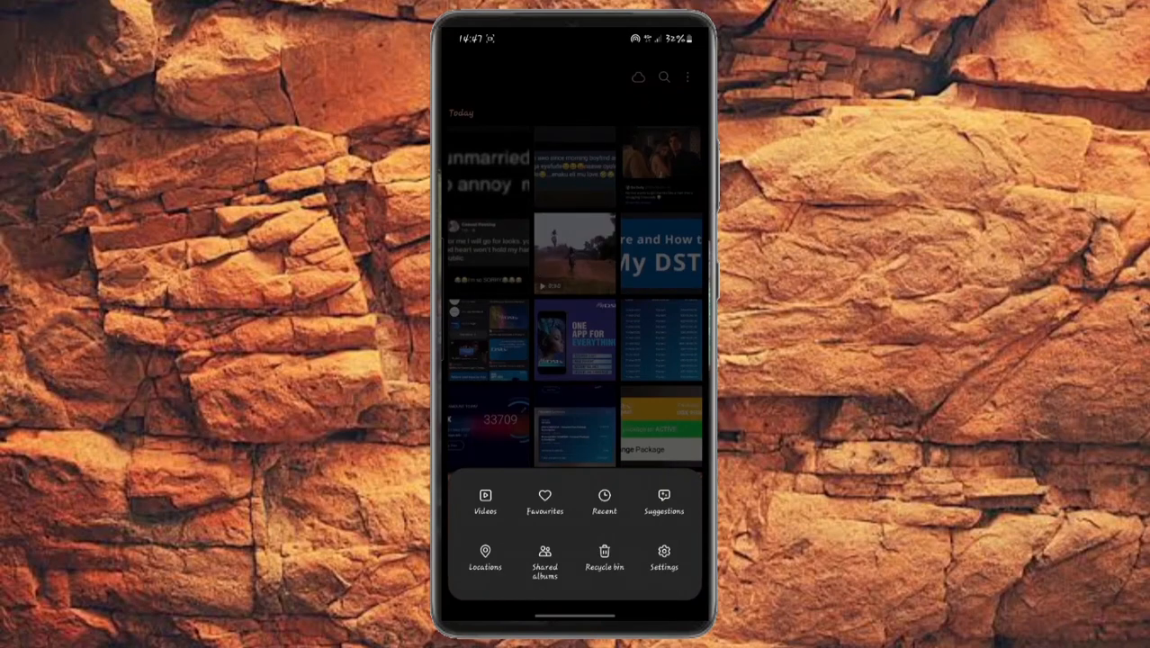
pyautogui.click(664, 556)
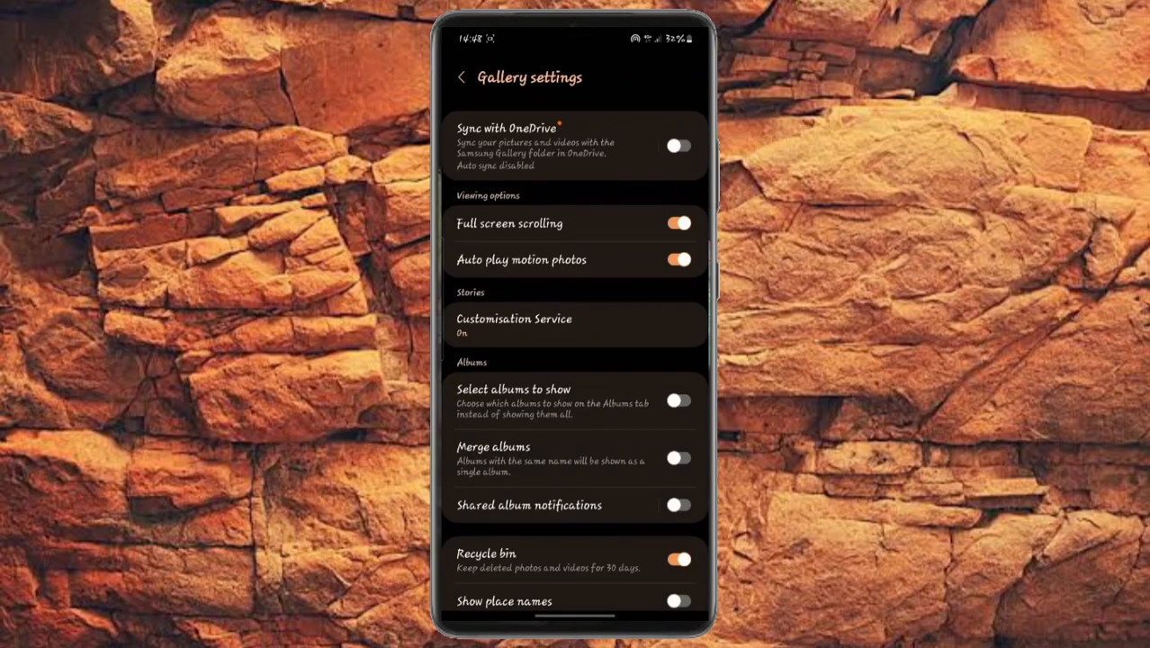
# - Unlock Gallery Labs via About Gallery (version 14.1.03.1) and return to settings
pyautogui.scroll(-3)
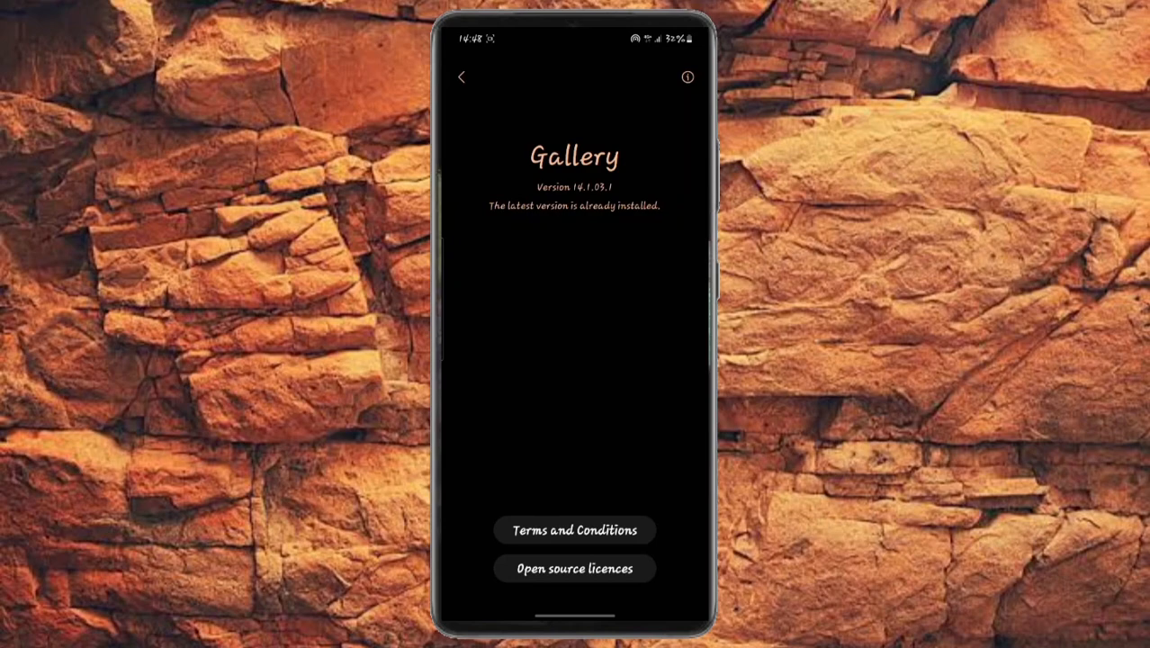
pyautogui.click(460, 77)
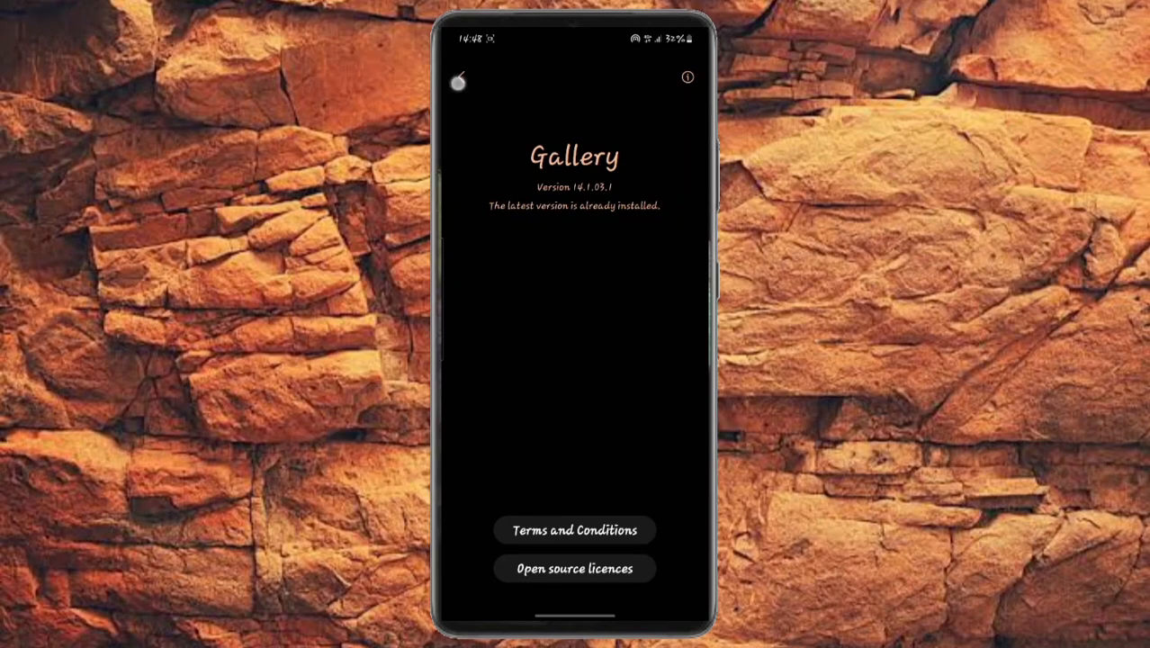
pyautogui.click(459, 83)
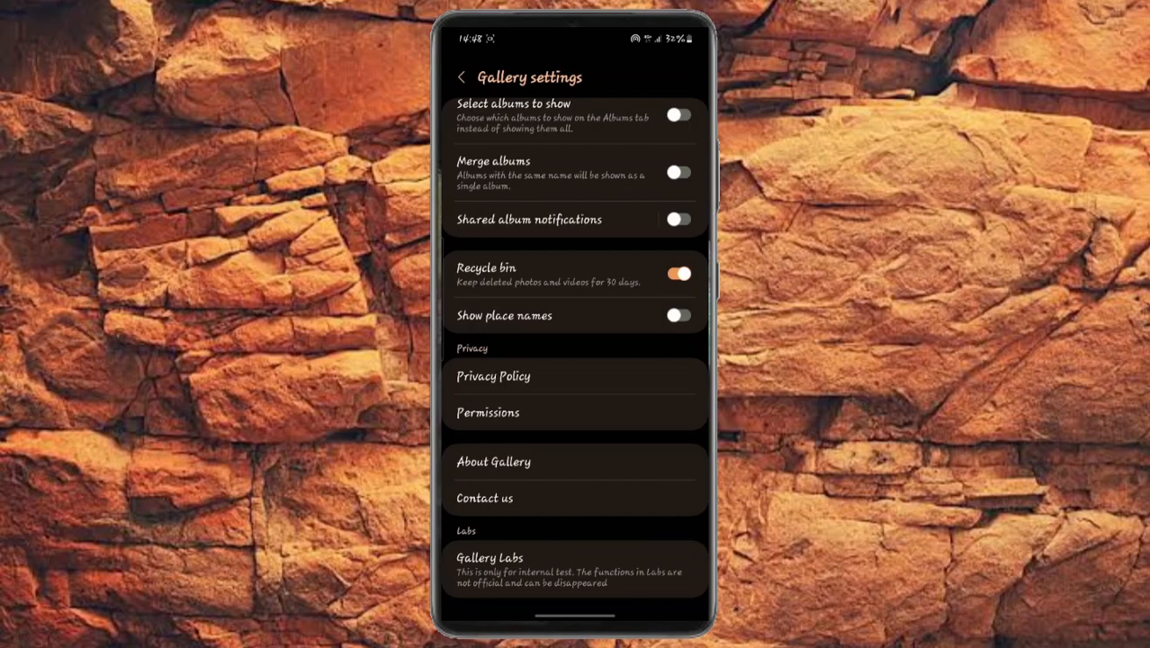
# - Reopen Gallery settings from the picture grid and scroll down to Gallery Labs
pyautogui.click(461, 76)
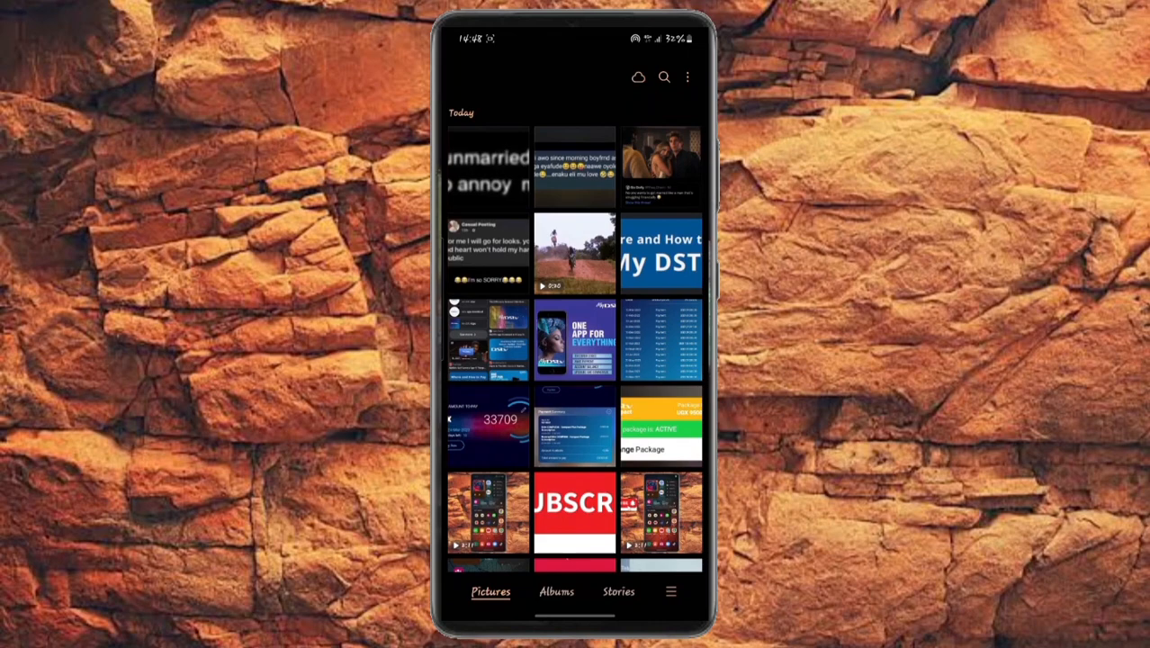
pyautogui.click(670, 591)
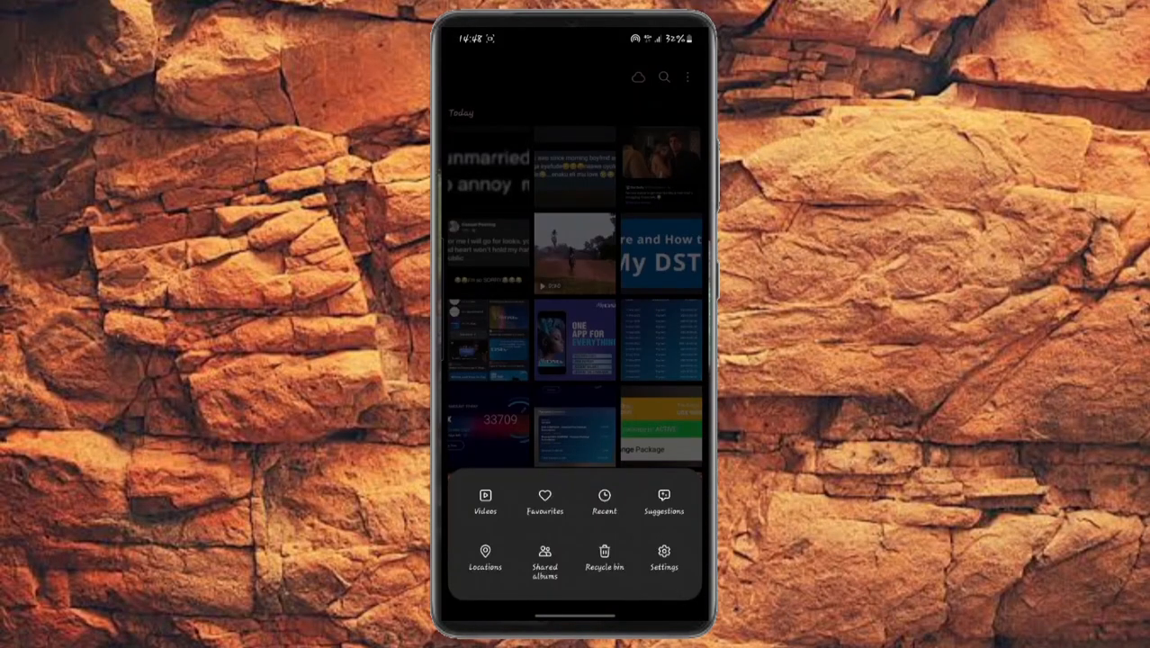
pyautogui.click(664, 556)
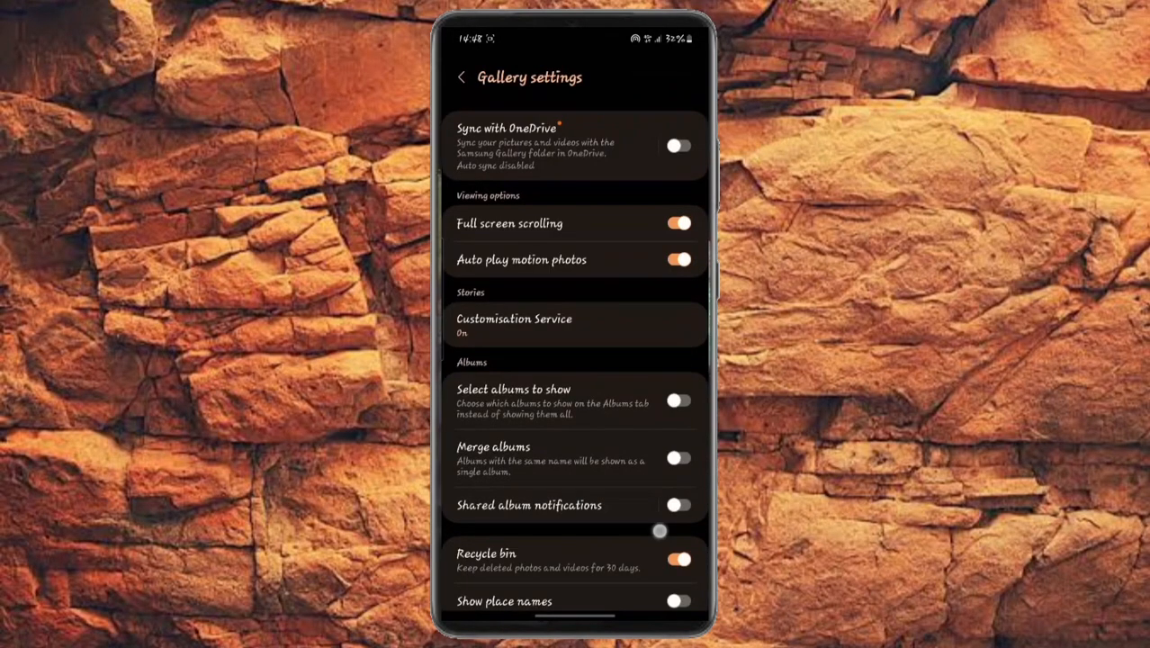
pyautogui.scroll(-3)
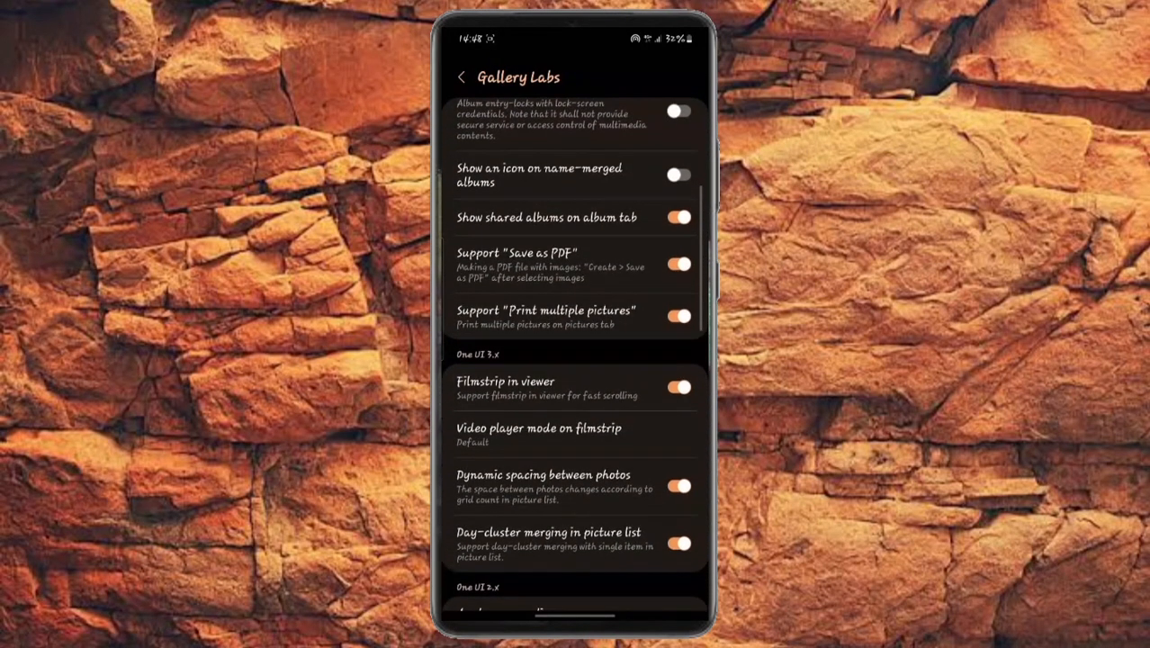
# - Review the Gallery Labs features, then return through settings to the picture grid
pyautogui.scroll(-3)
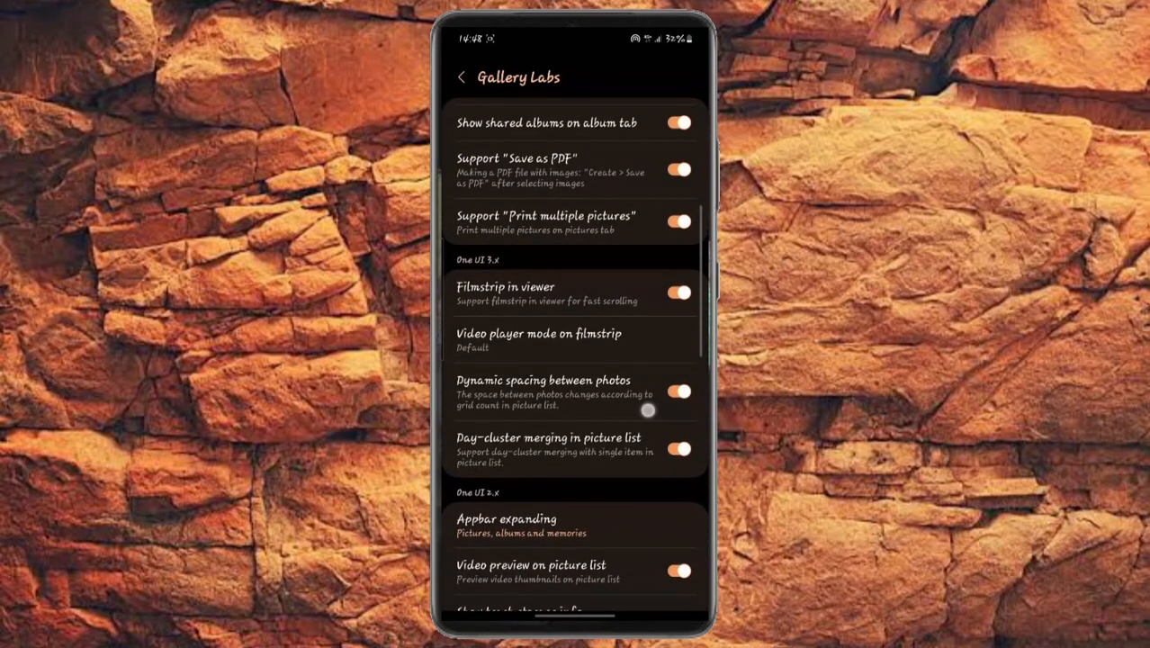
pyautogui.scroll(-3)
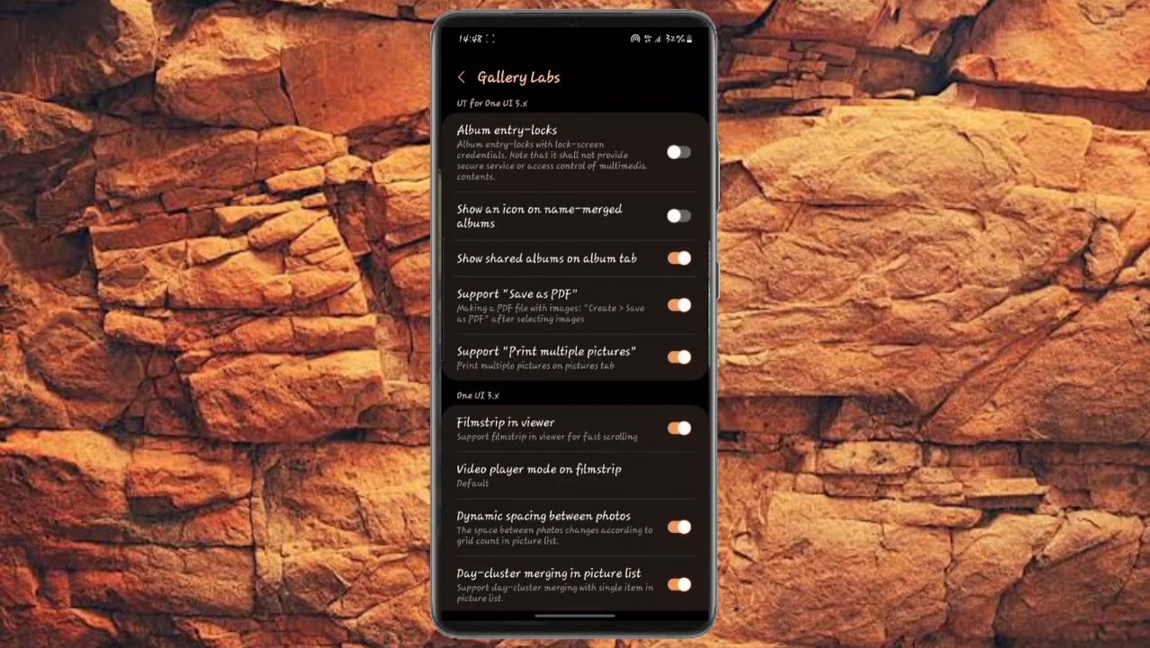
pyautogui.scroll(-3)
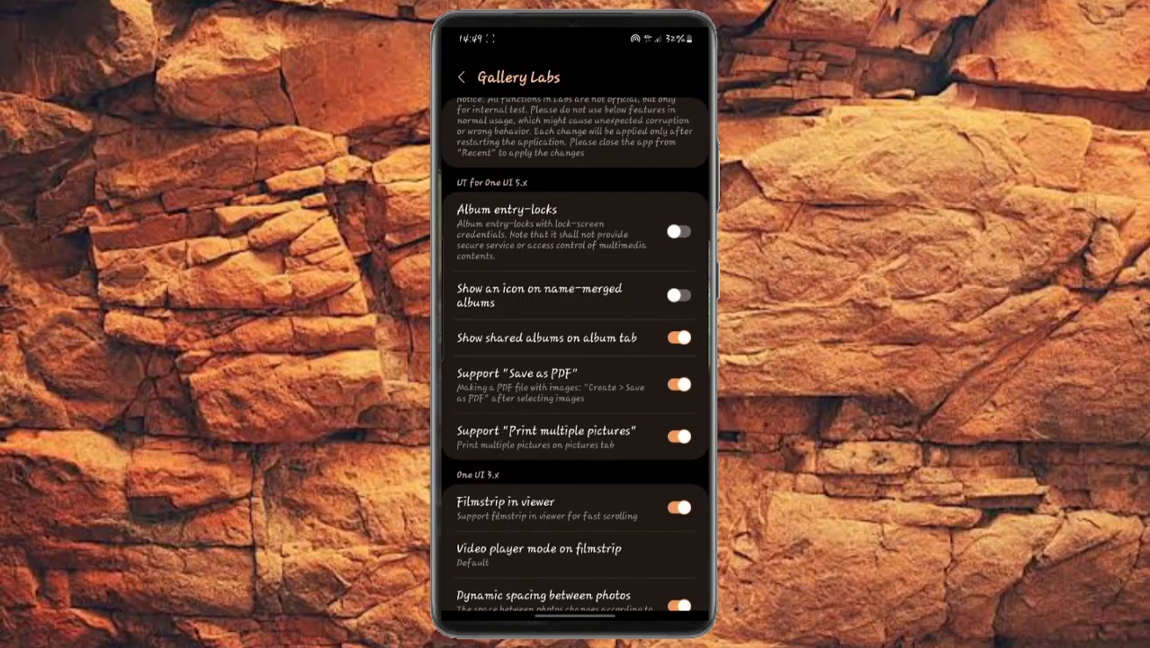
pyautogui.click(461, 76)
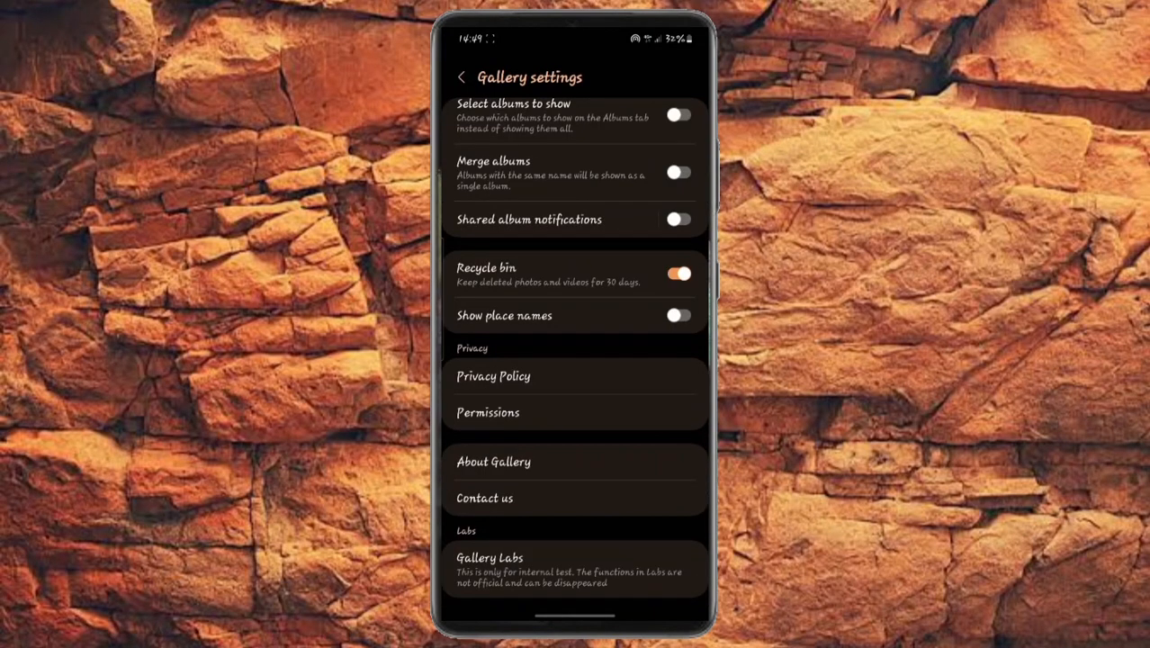
pyautogui.click(462, 76)
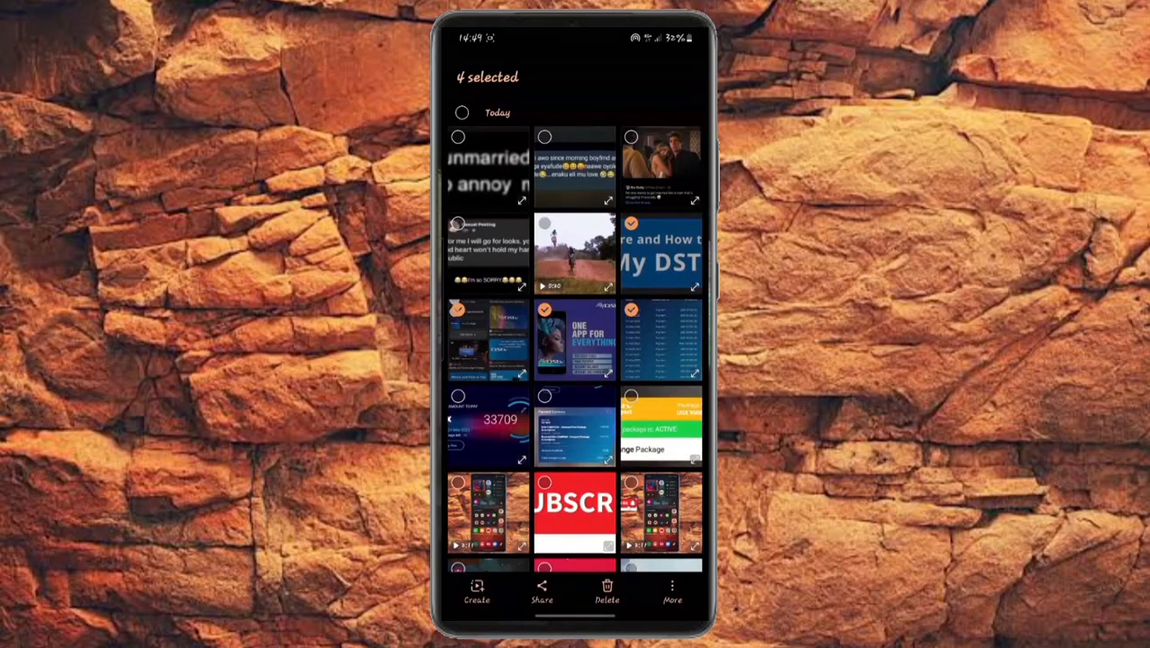
# - Use Create to save the four selected pictures as a PDF
pyautogui.click(476, 592)
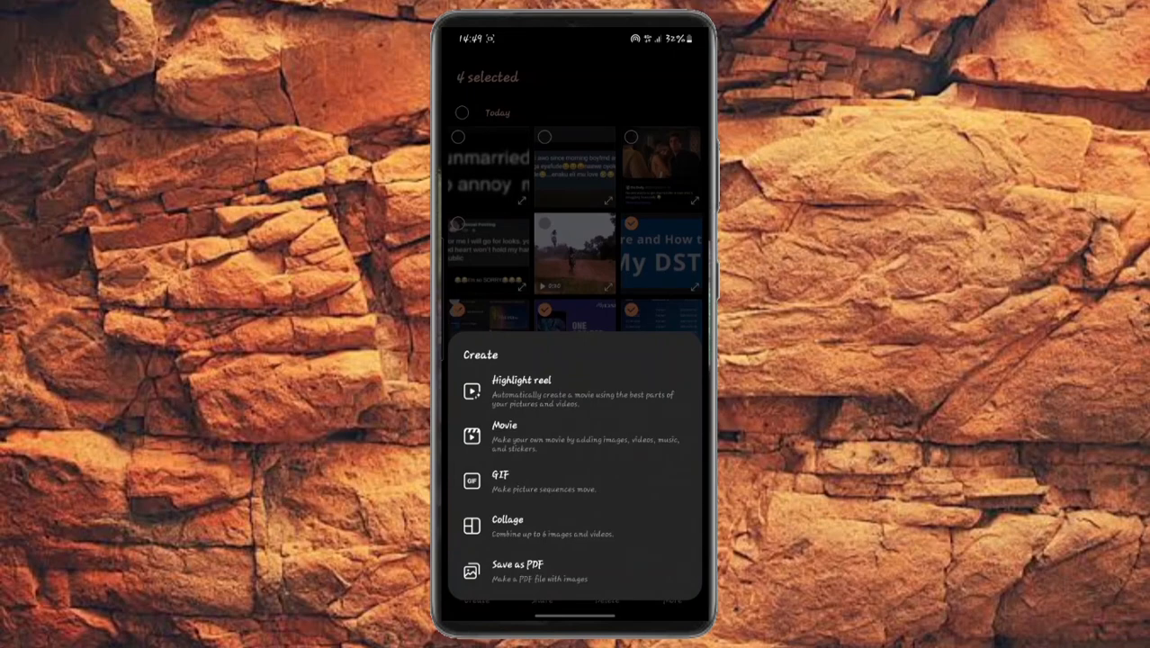
pyautogui.click(517, 570)
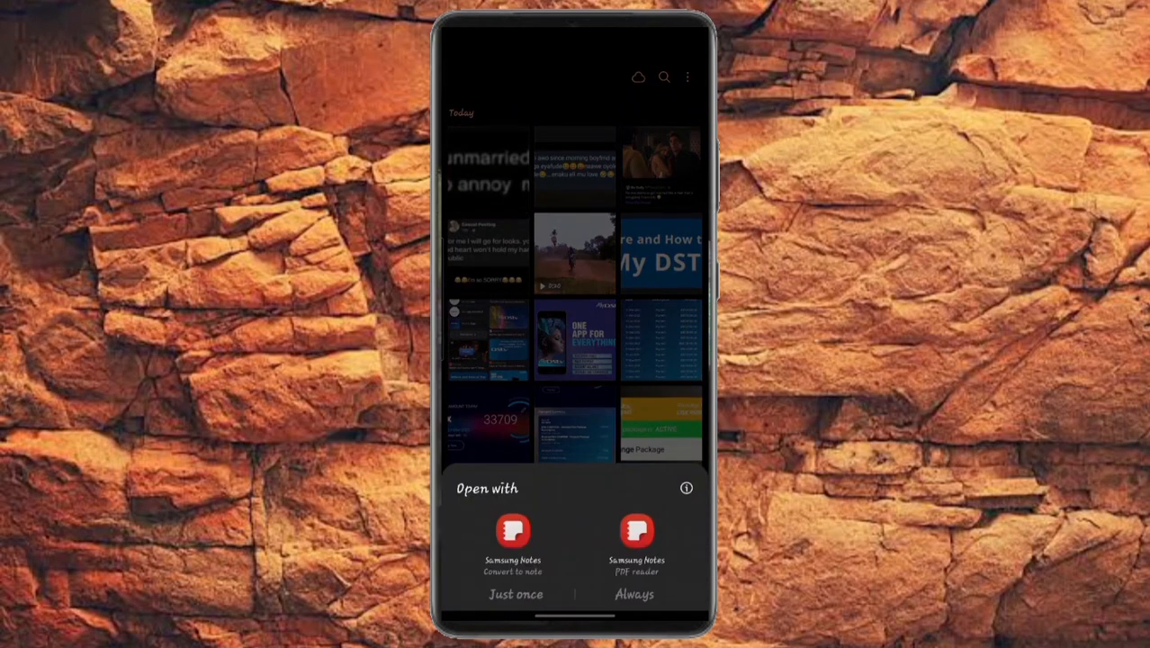